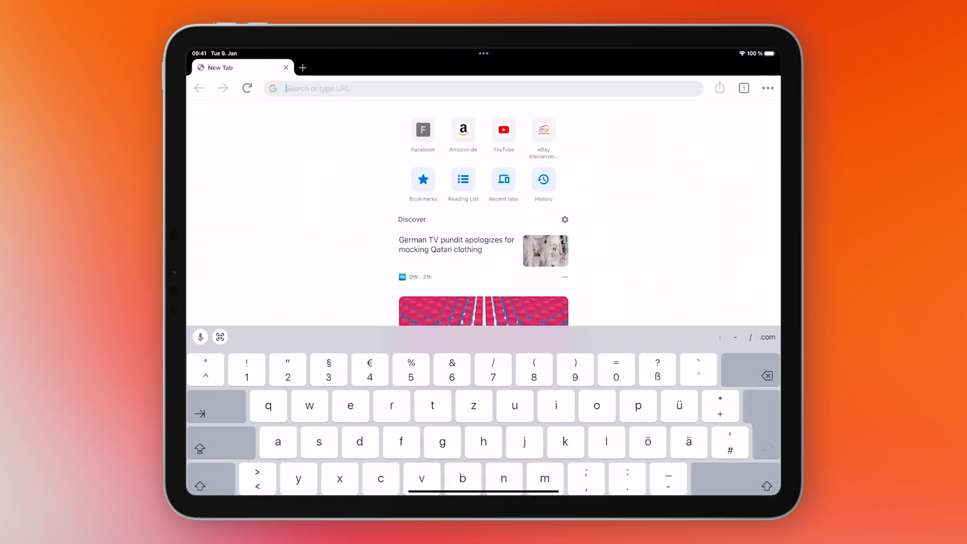
# Load the screenmirroring.app receiver page showing its QR code and connection ID.
pyautogui.write('tvee')
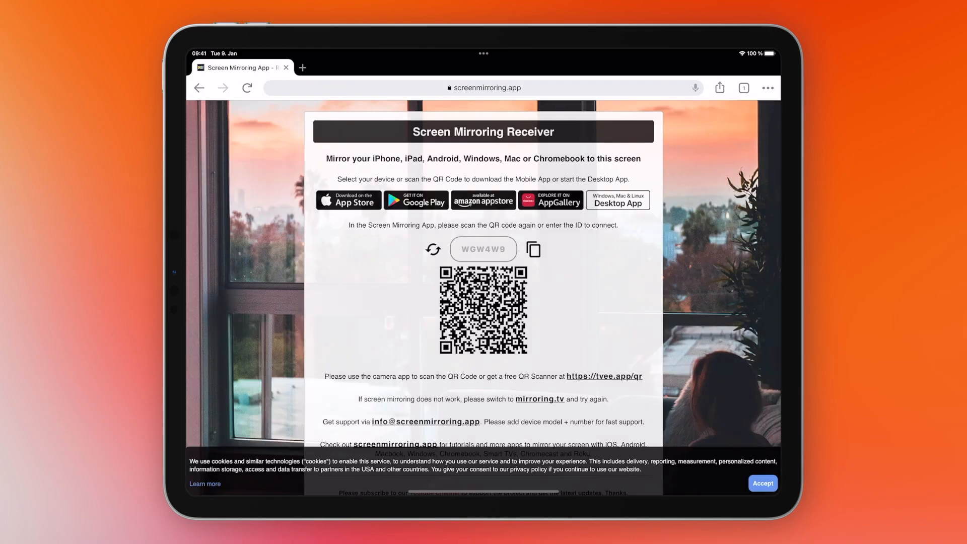
# Accept the cookie notice and start the Screen Mirroring+ broadcast so the iPhone screen shows live.
pyautogui.click(763, 482)
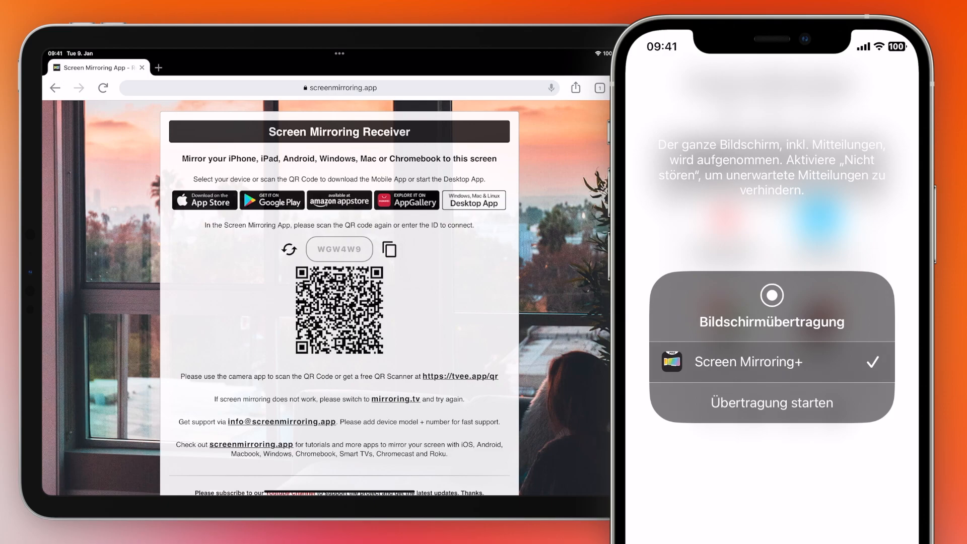
pyautogui.click(771, 403)
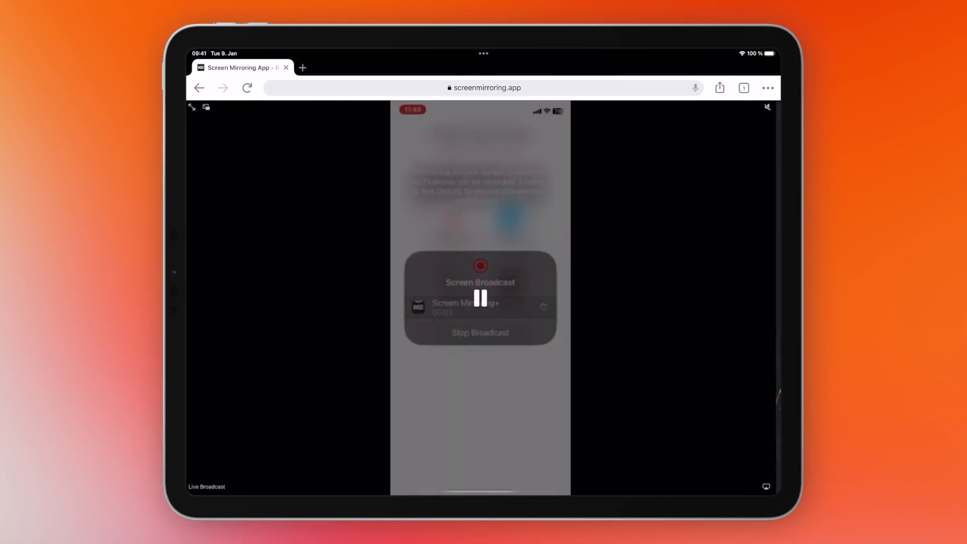